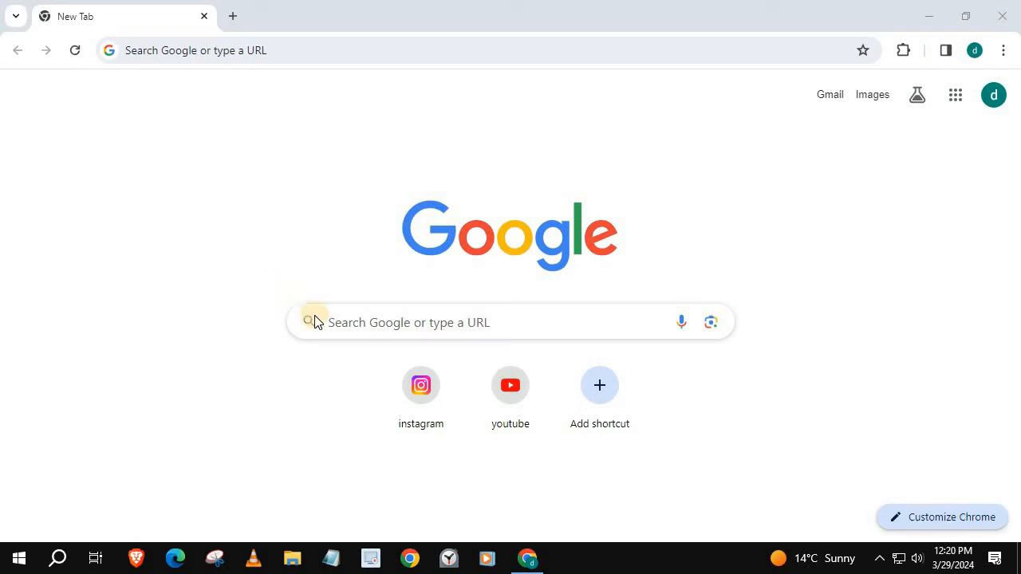
Step: Launch Instagram from the new tab shortcut and go to the account's profile
click(421, 386)
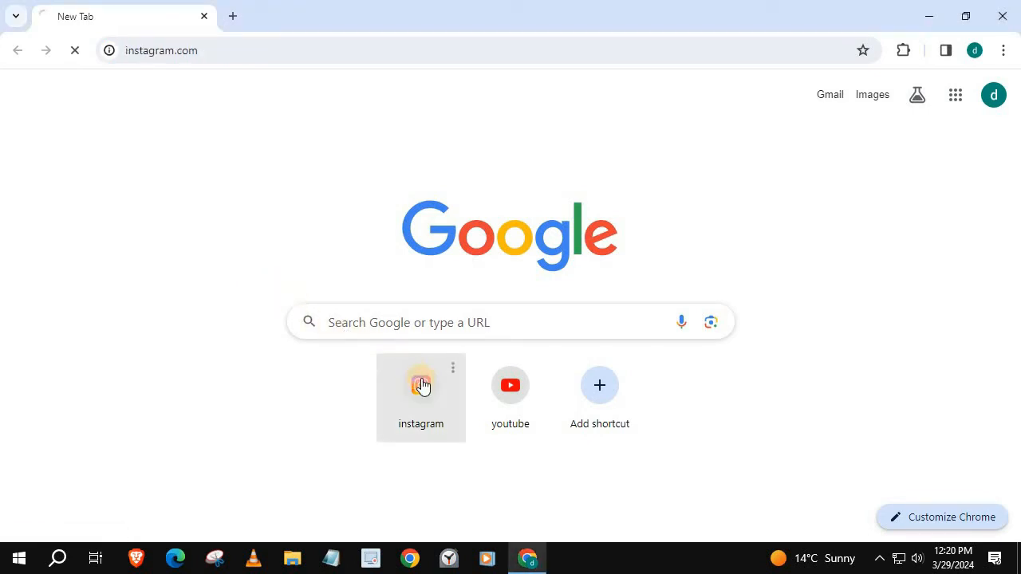
click(421, 385)
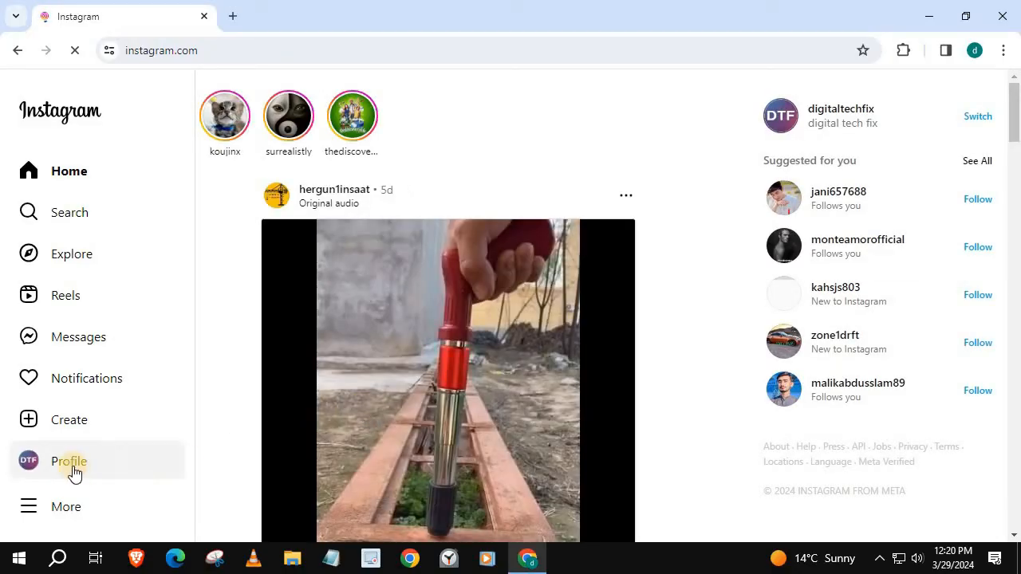
click(67, 462)
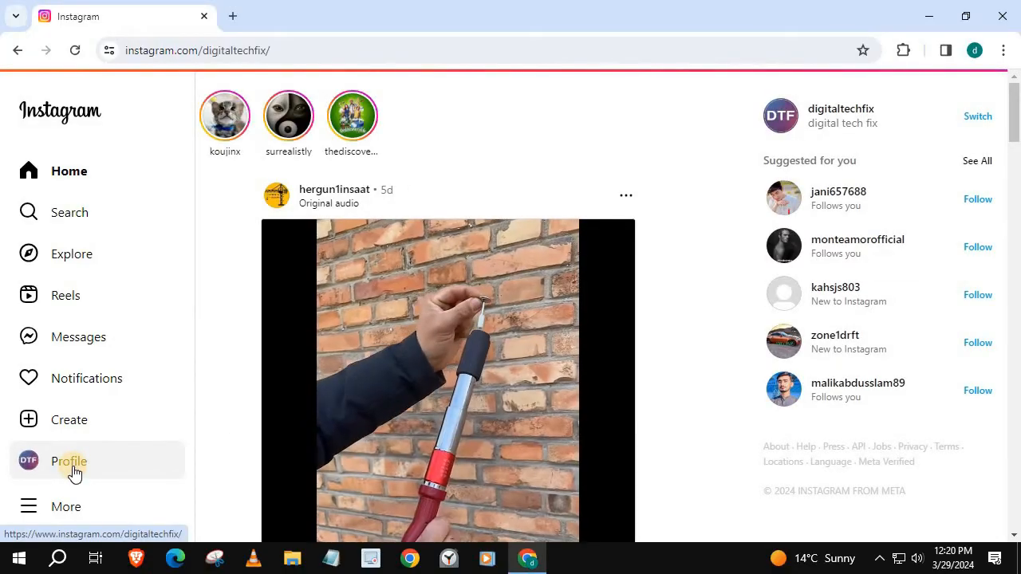
click(68, 461)
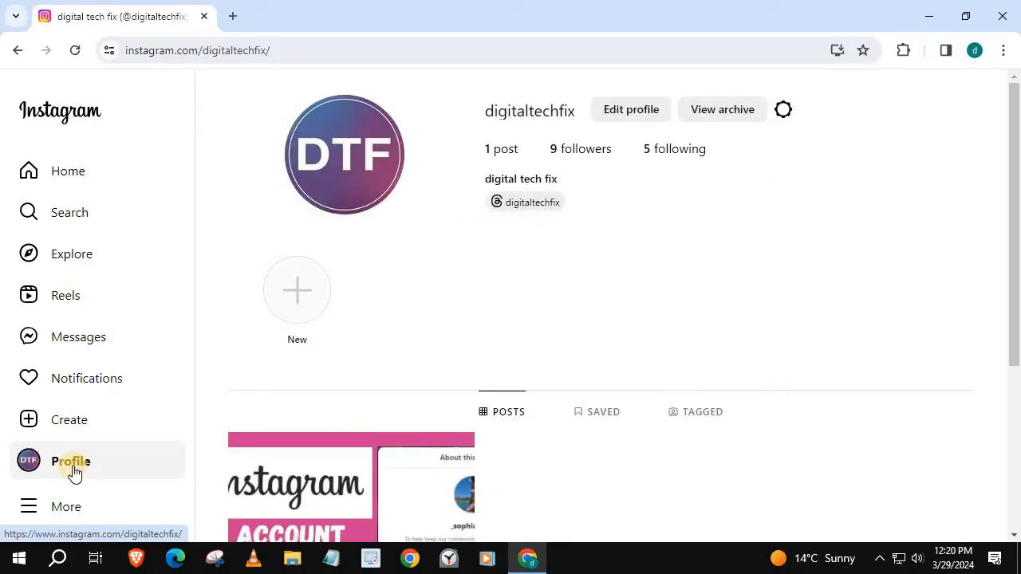
mouse_move(65, 507)
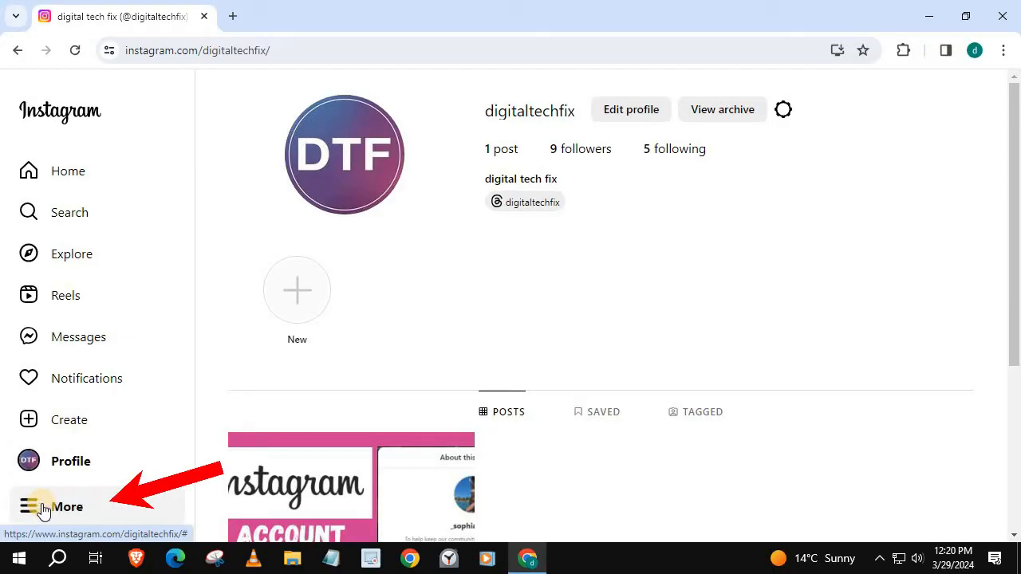
Step: Open Settings from the More menu and scroll to the account type section
click(67, 506)
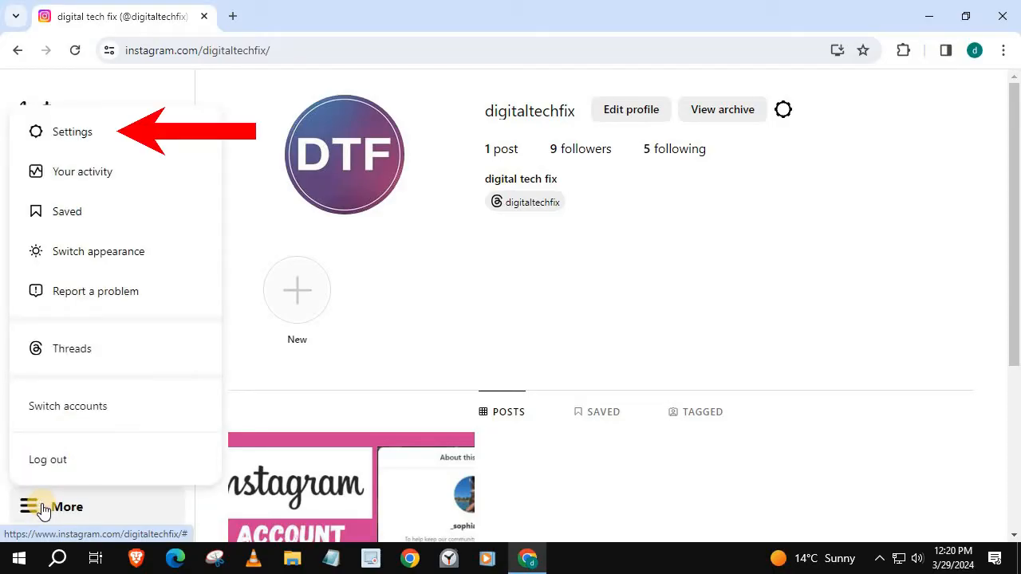
mouse_move(71, 132)
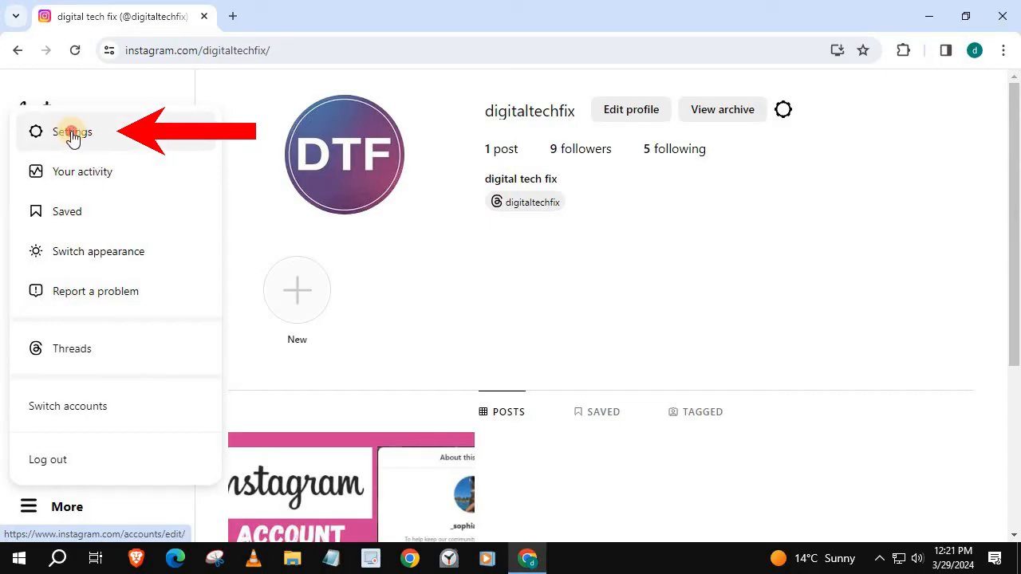
click(72, 132)
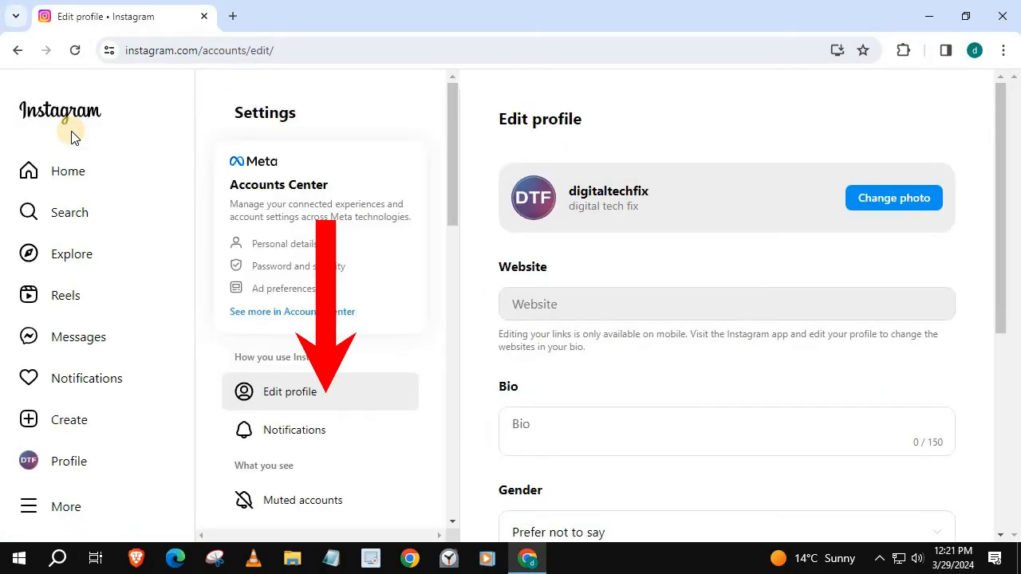
mouse_move(278, 148)
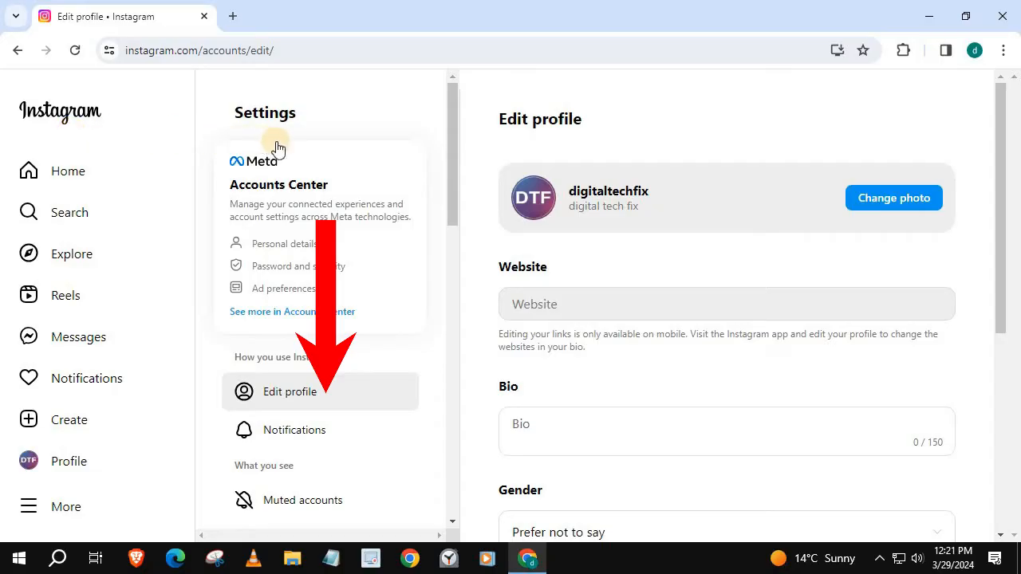
mouse_move(297, 154)
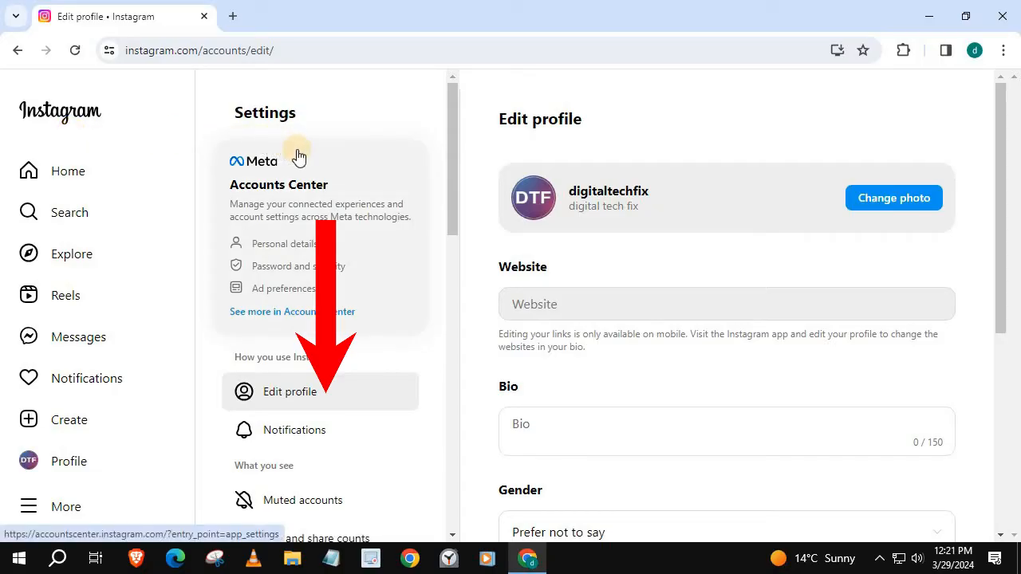
scroll(down, 3)
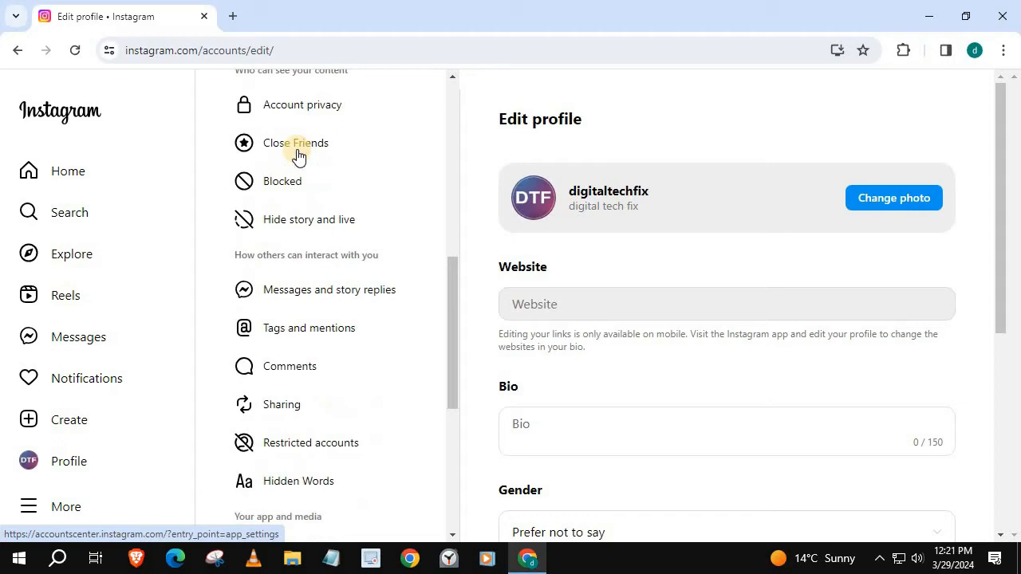
scroll(down, 3)
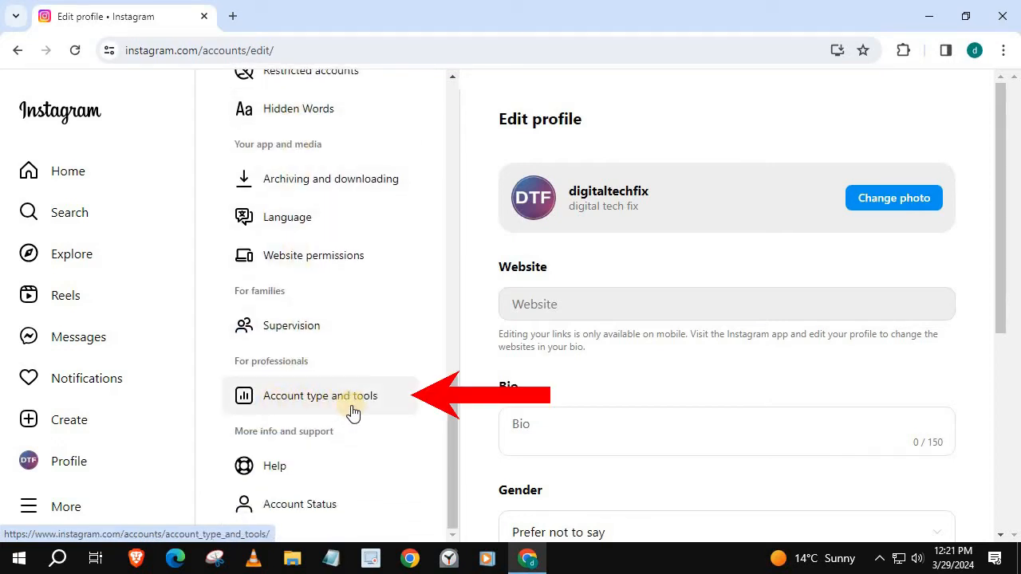
mouse_move(289, 402)
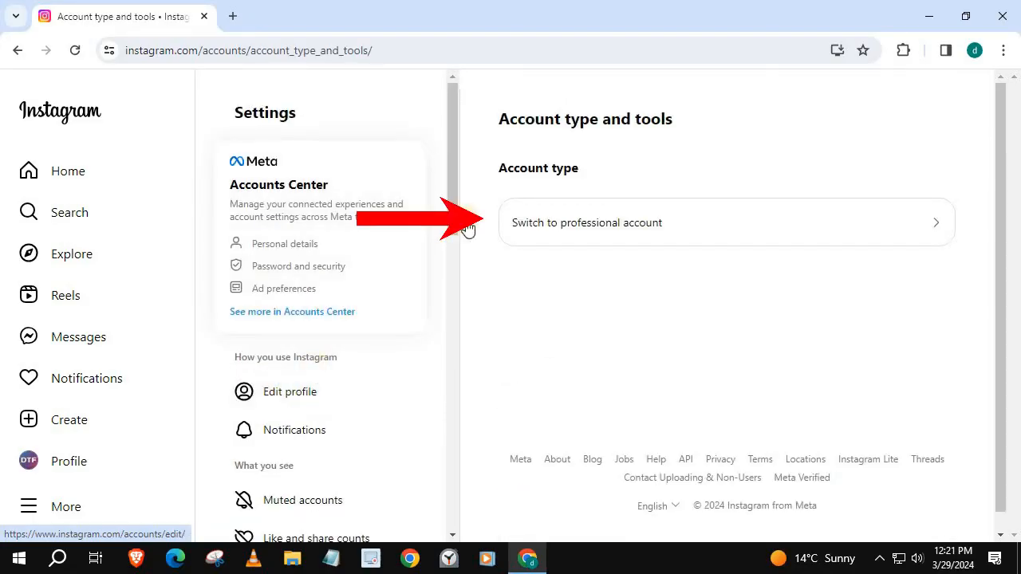
mouse_move(528, 178)
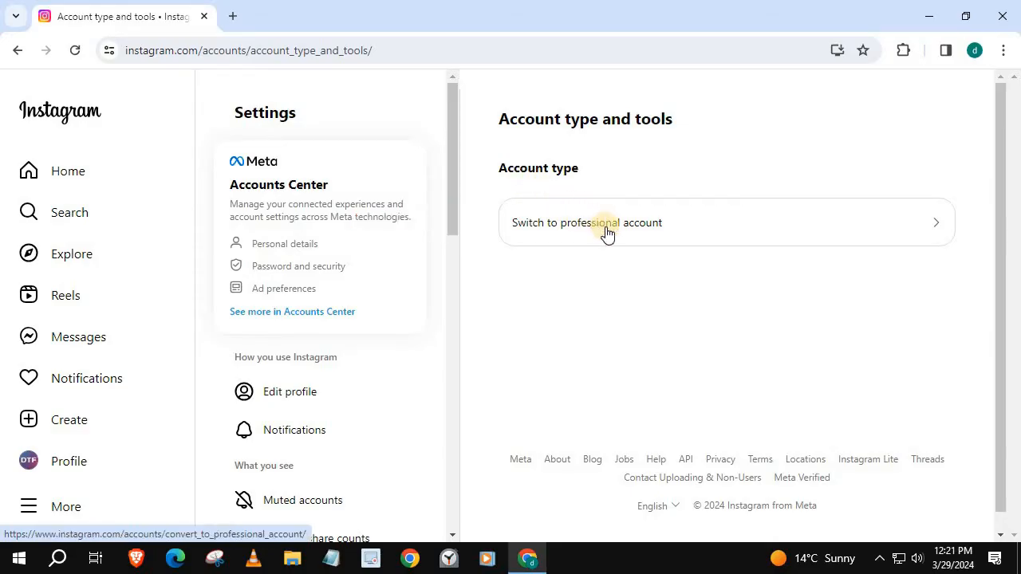
Step: Switch to a professional account, pick Business, and get past the features overview
click(605, 222)
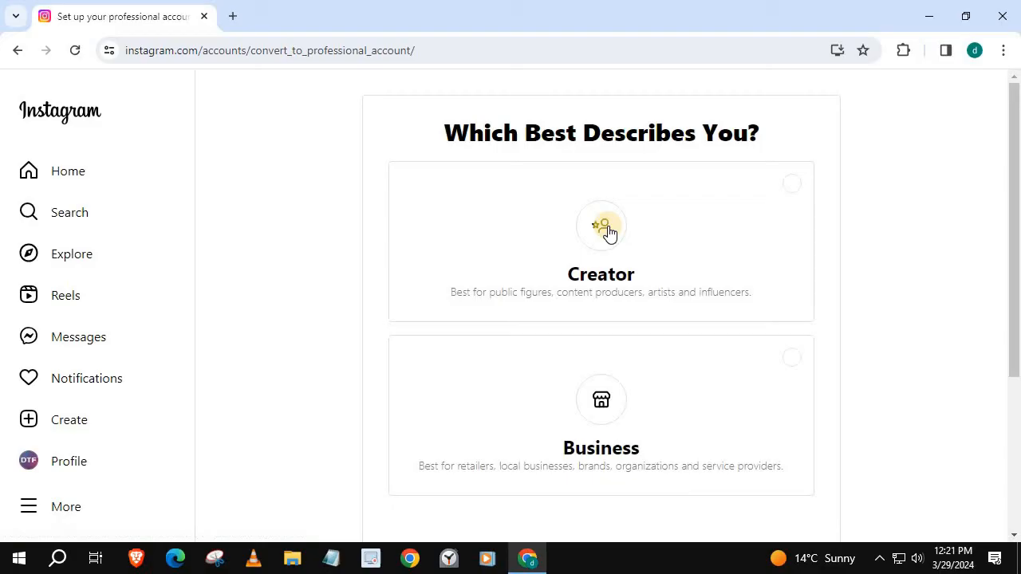
mouse_move(600, 226)
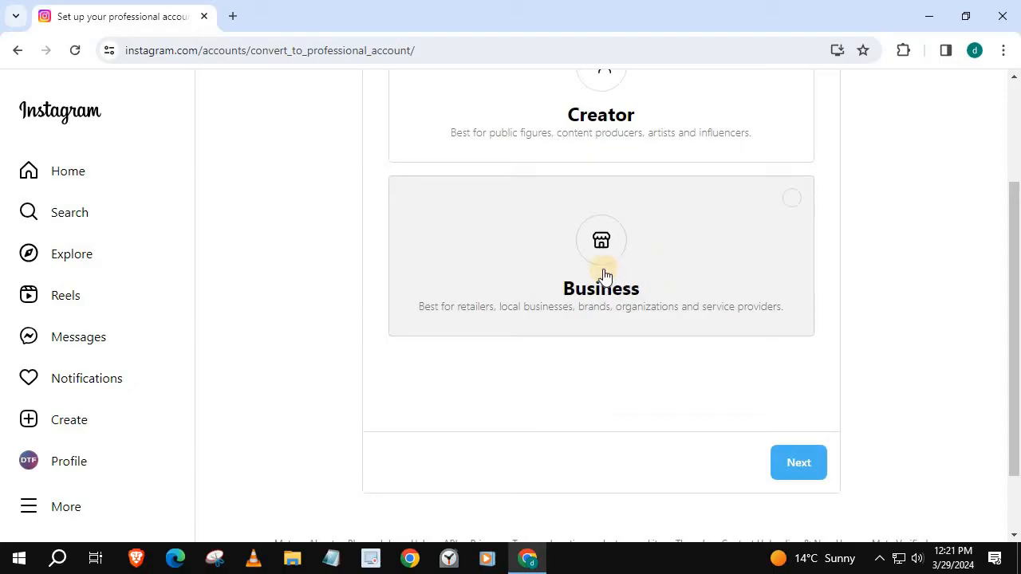
click(601, 255)
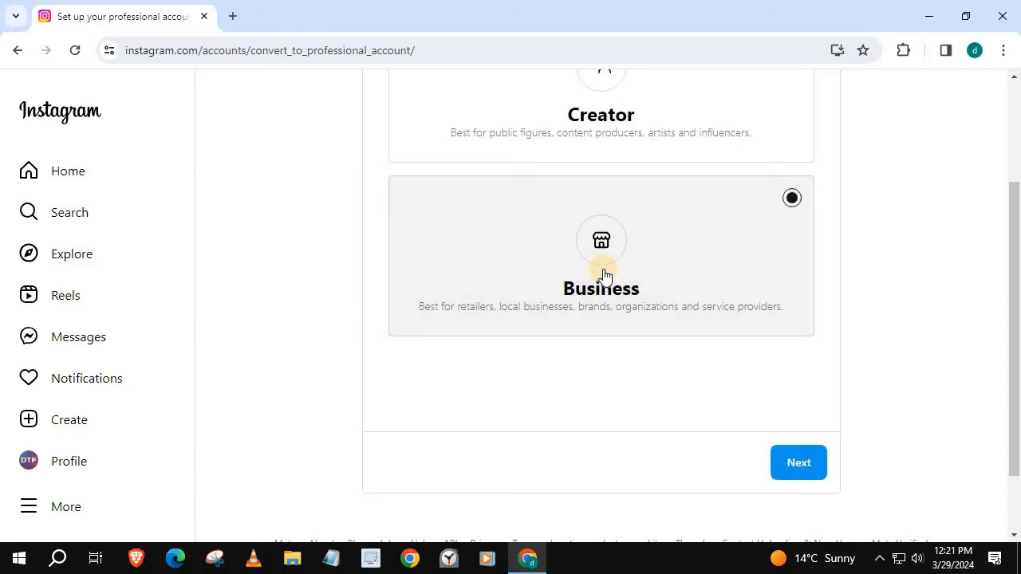
mouse_move(797, 462)
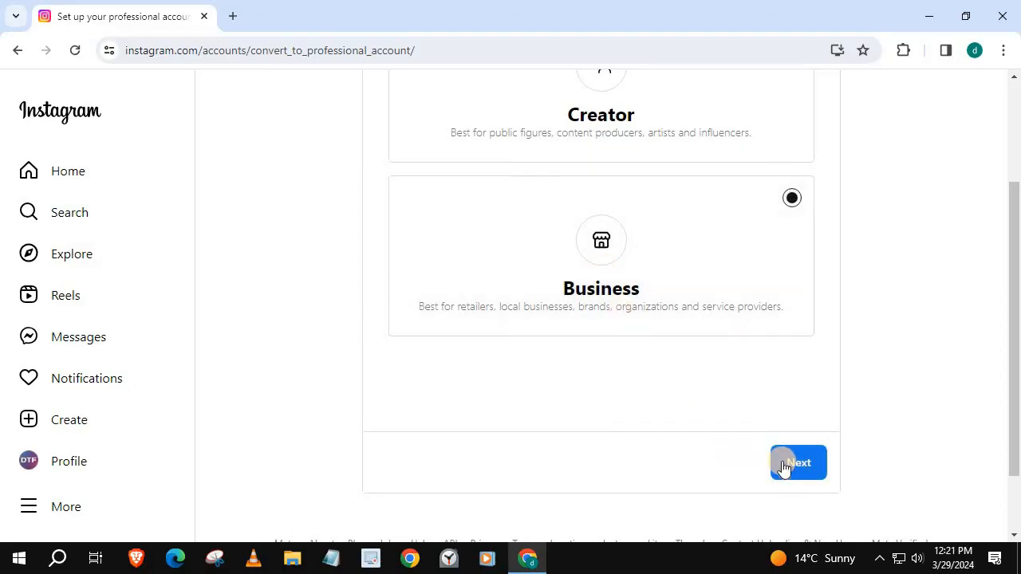
click(798, 462)
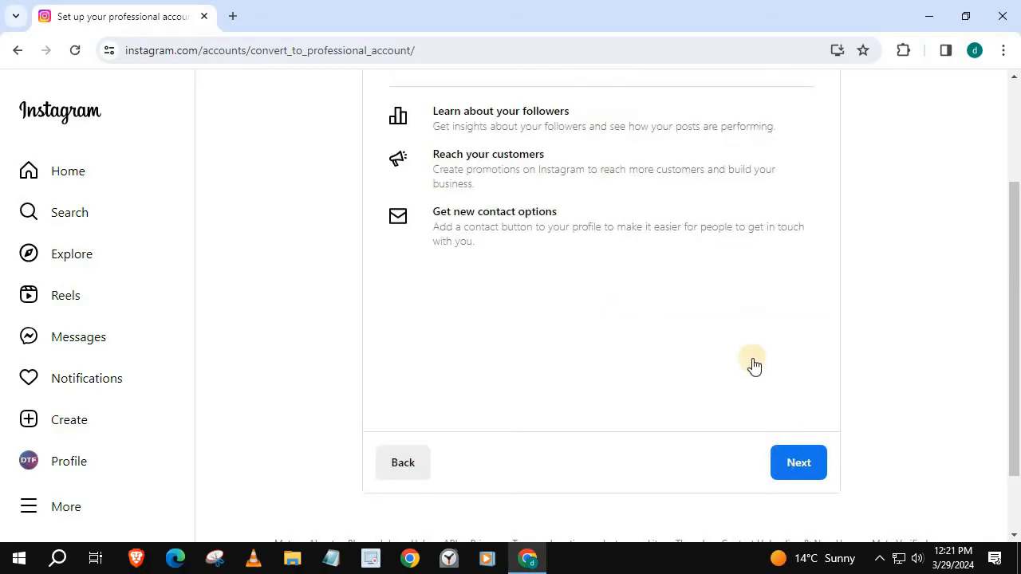
scroll(up, 3)
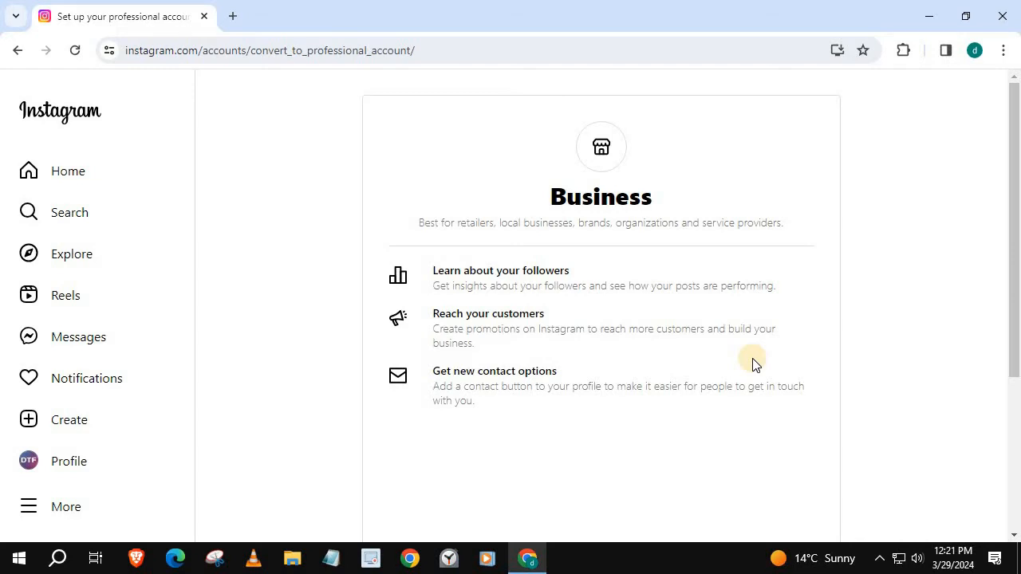
scroll(down, 3)
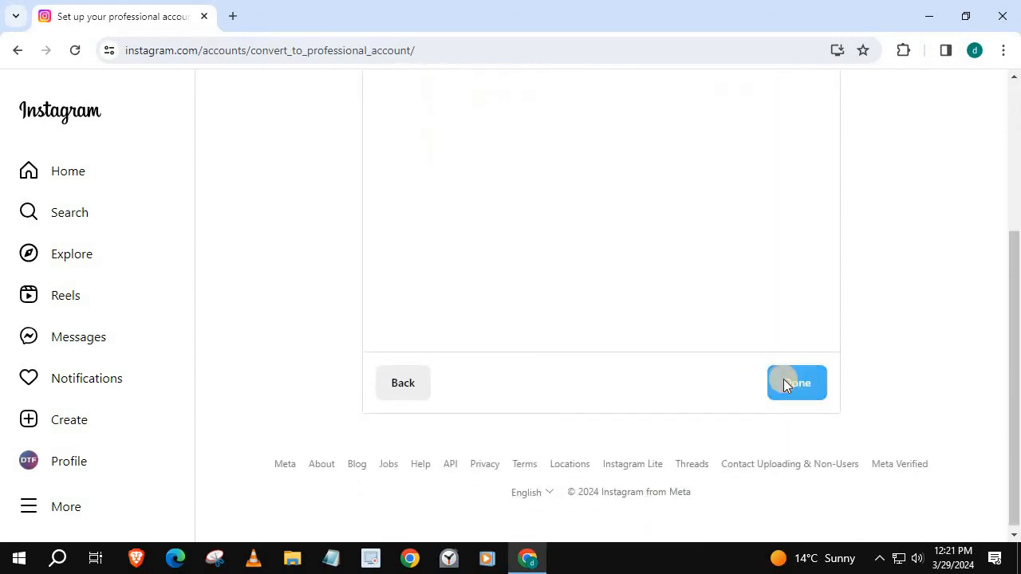
click(795, 382)
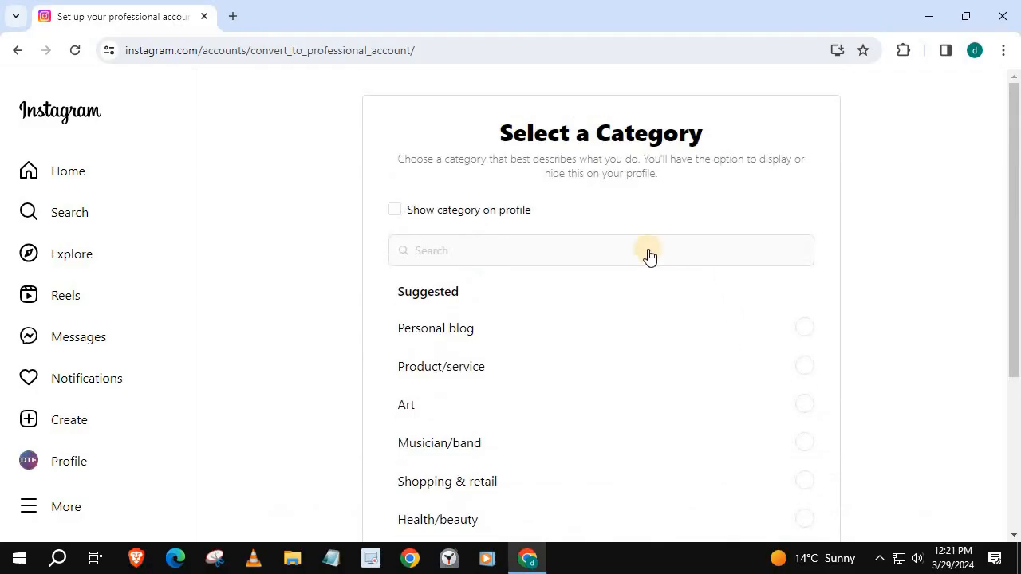
mouse_move(672, 189)
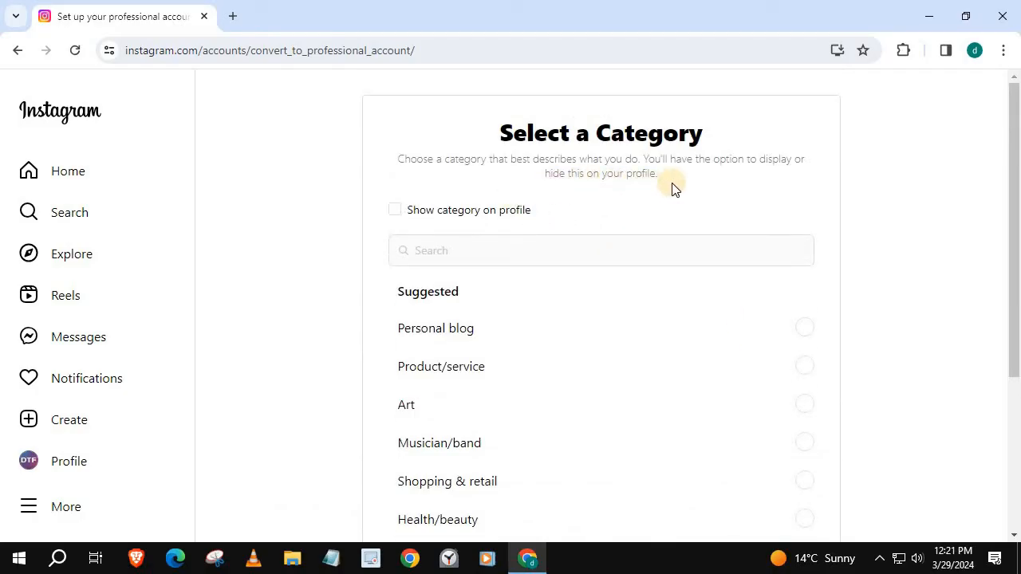
mouse_move(651, 338)
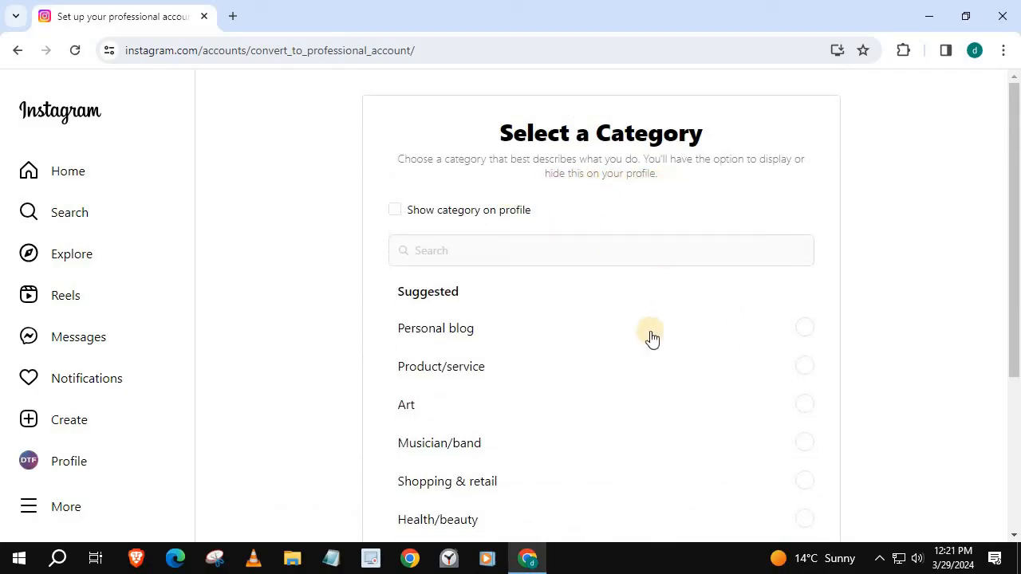
Step: Pick the Product/service category, show it on the profile, and submit
scroll(down, 3)
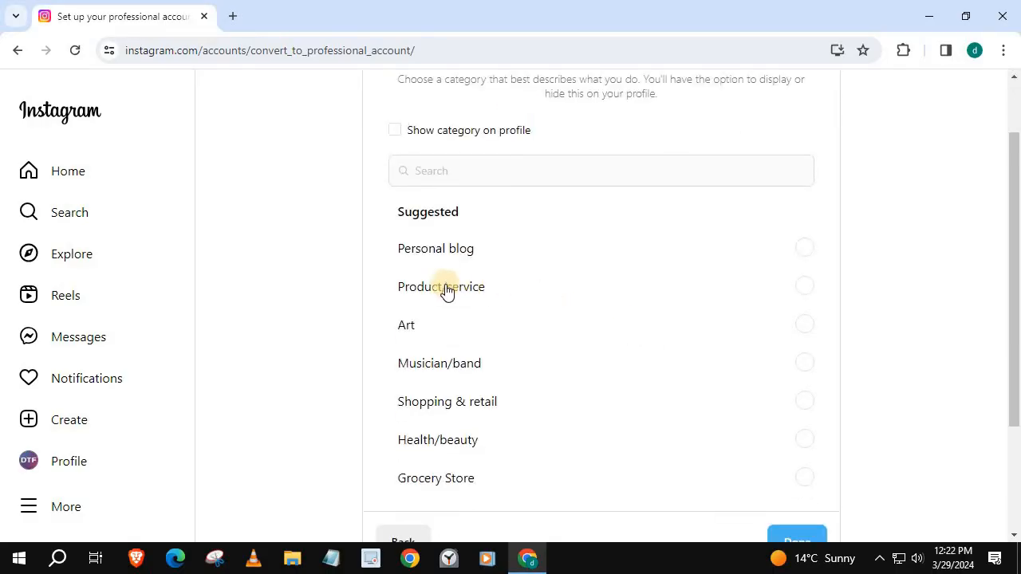
click(804, 285)
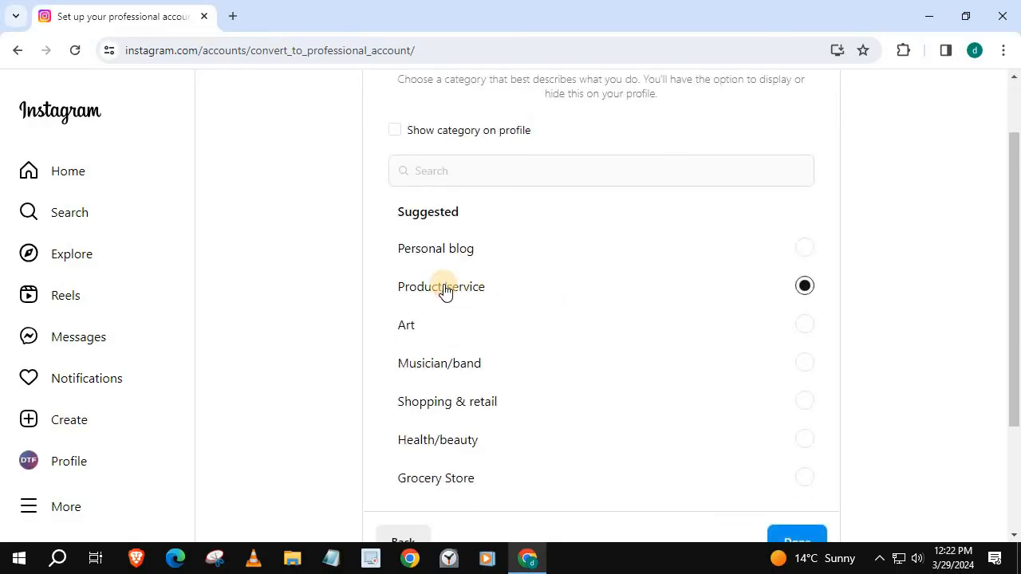
scroll(up, 3)
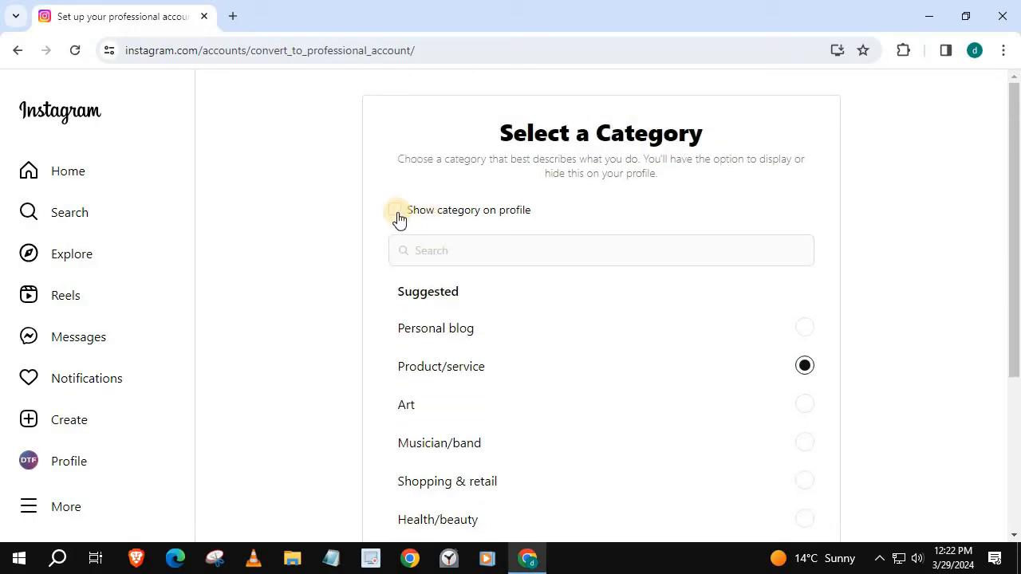
click(395, 210)
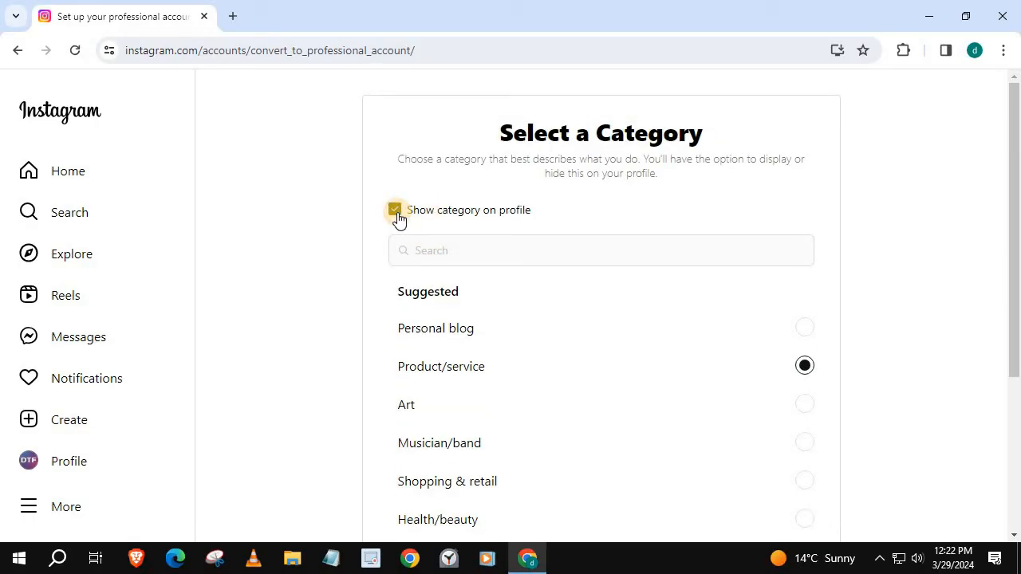
scroll(down, 3)
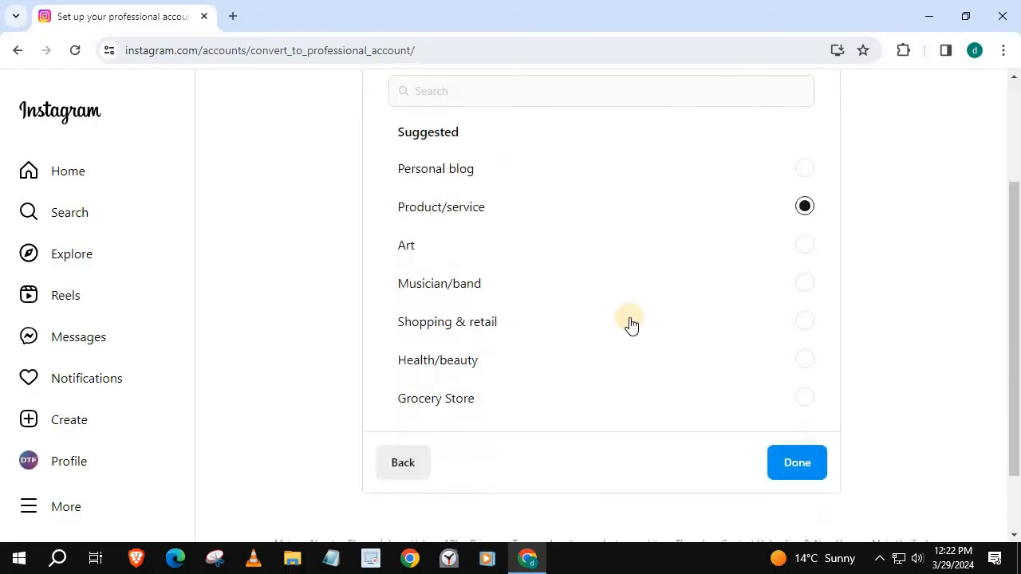
click(796, 462)
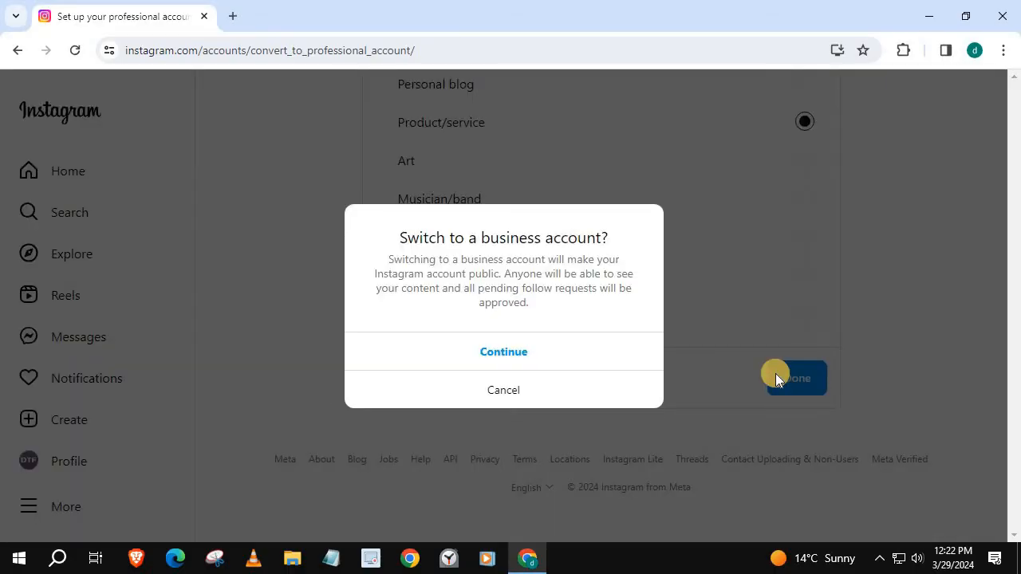
mouse_move(483, 254)
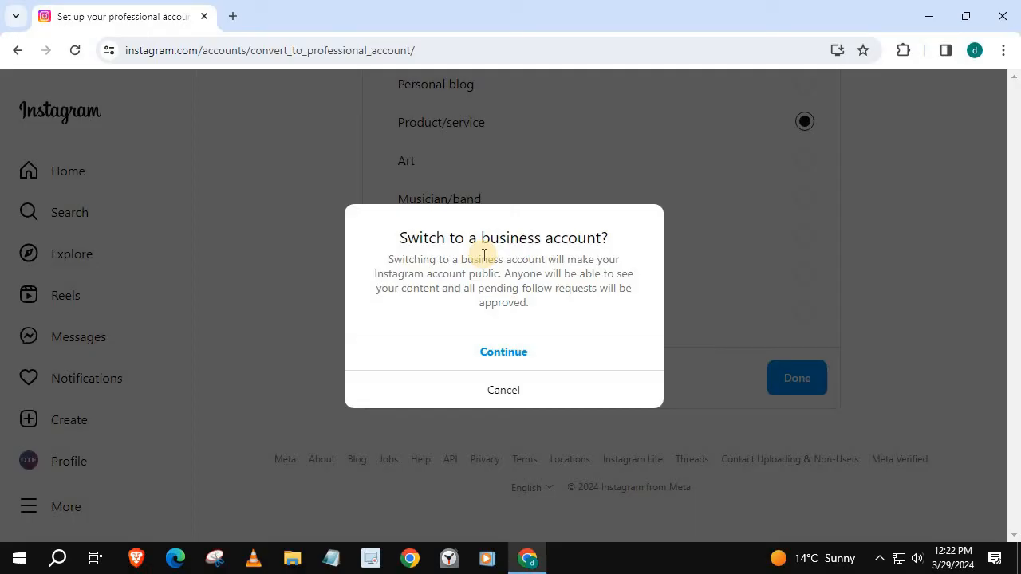
Step: Confirm the business switch and save the contact info without showing contact details
click(503, 351)
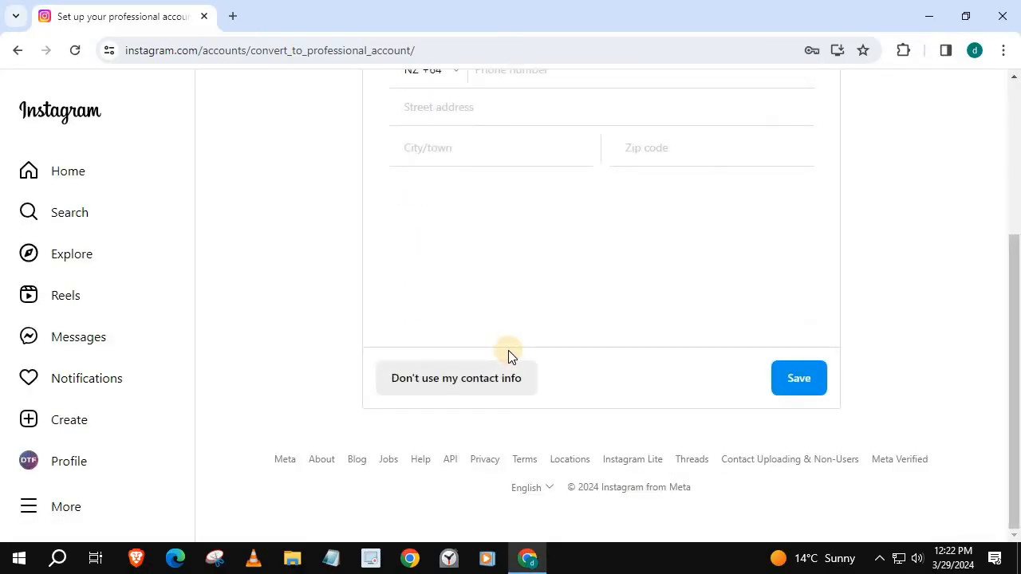
scroll(up, 3)
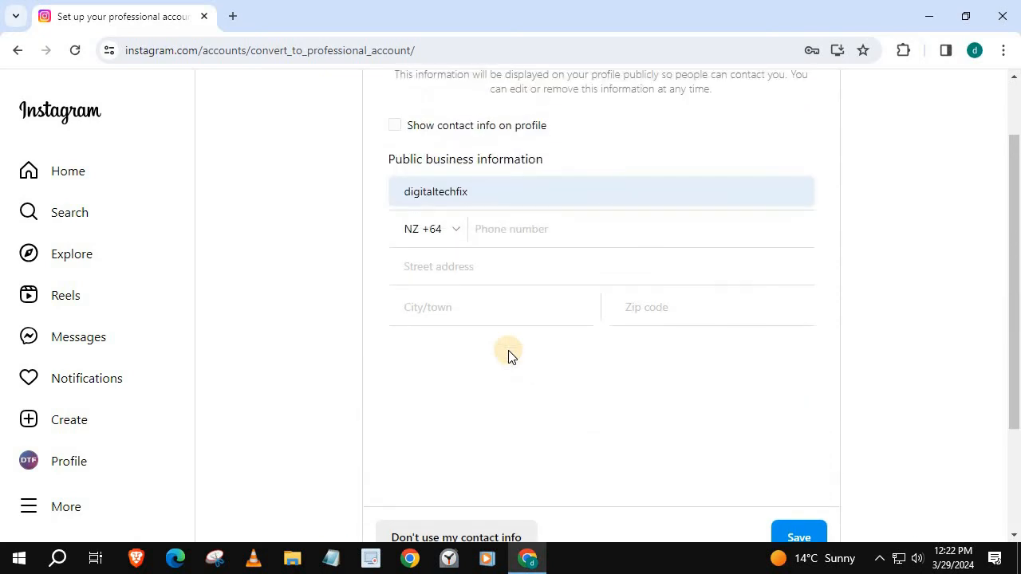
scroll(up, 3)
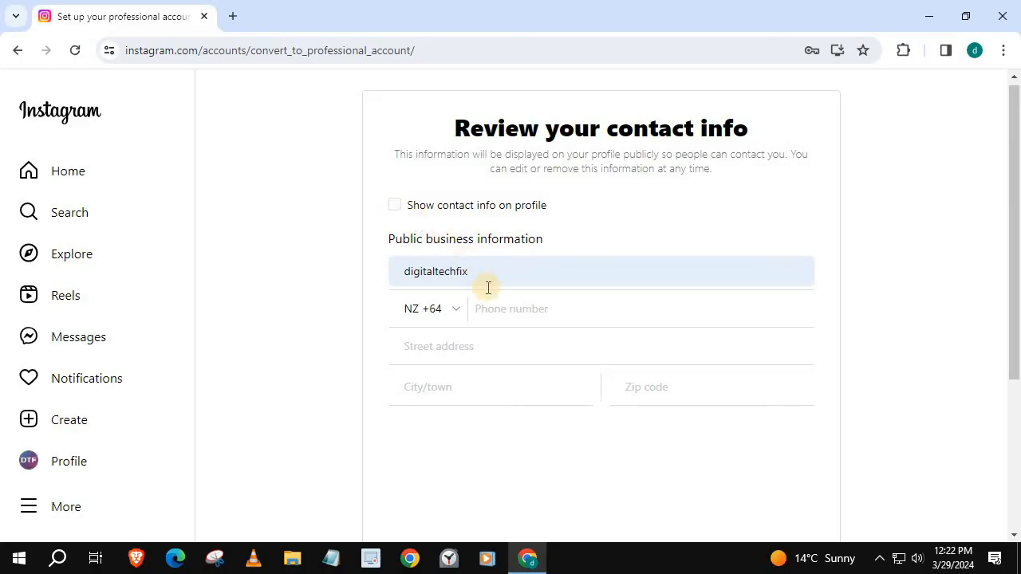
scroll(down, 3)
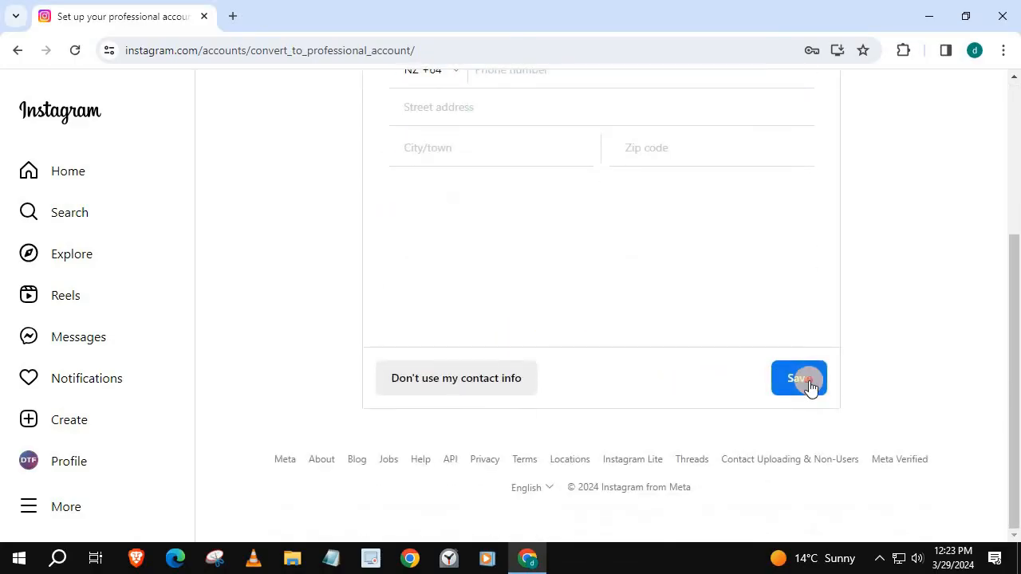
click(799, 378)
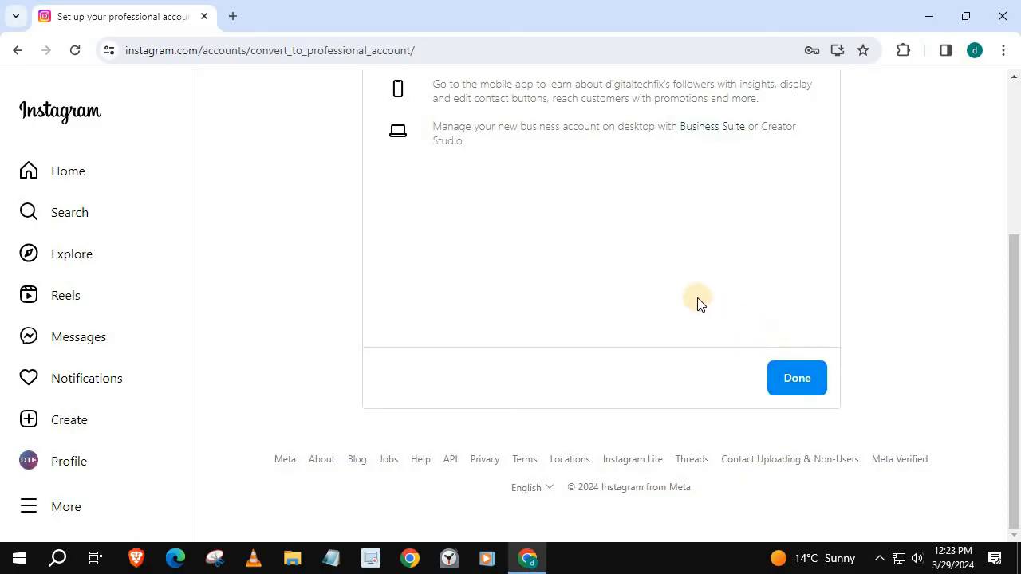
scroll(up, 3)
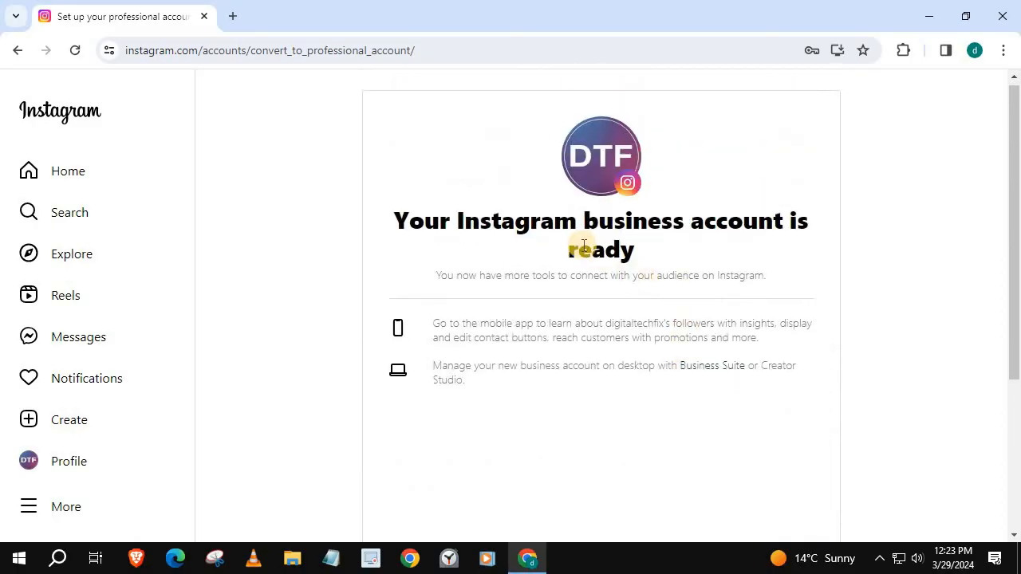
mouse_move(558, 243)
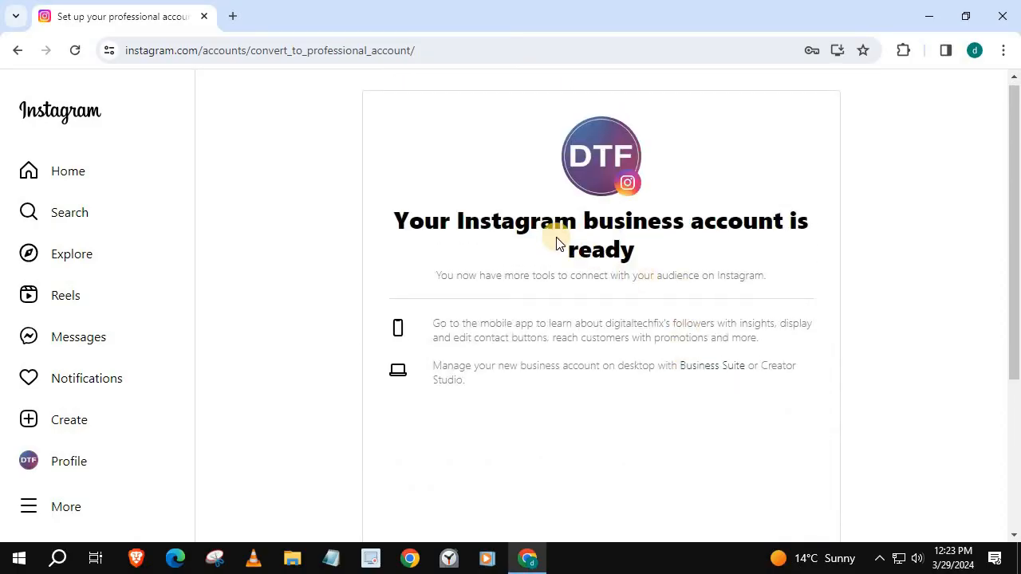
scroll(down, 3)
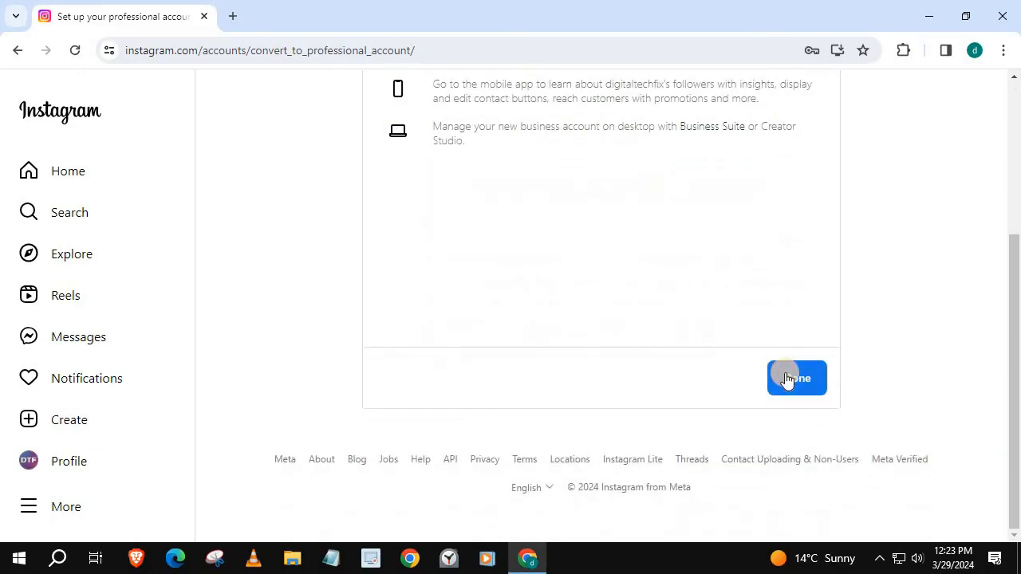
Step: Finish business setup and view the profile with Product/service category and Ad tools
click(796, 378)
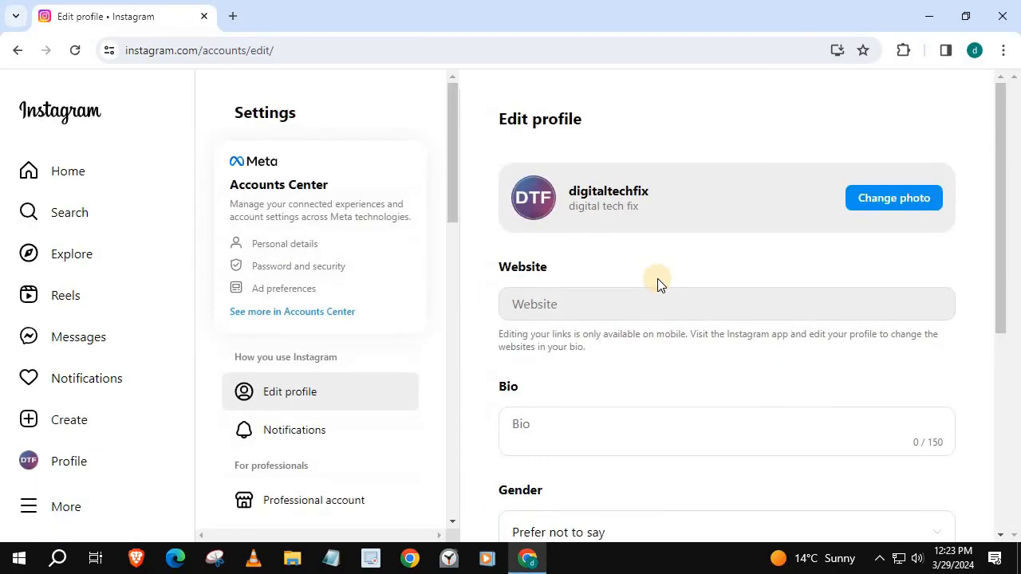
mouse_move(337, 298)
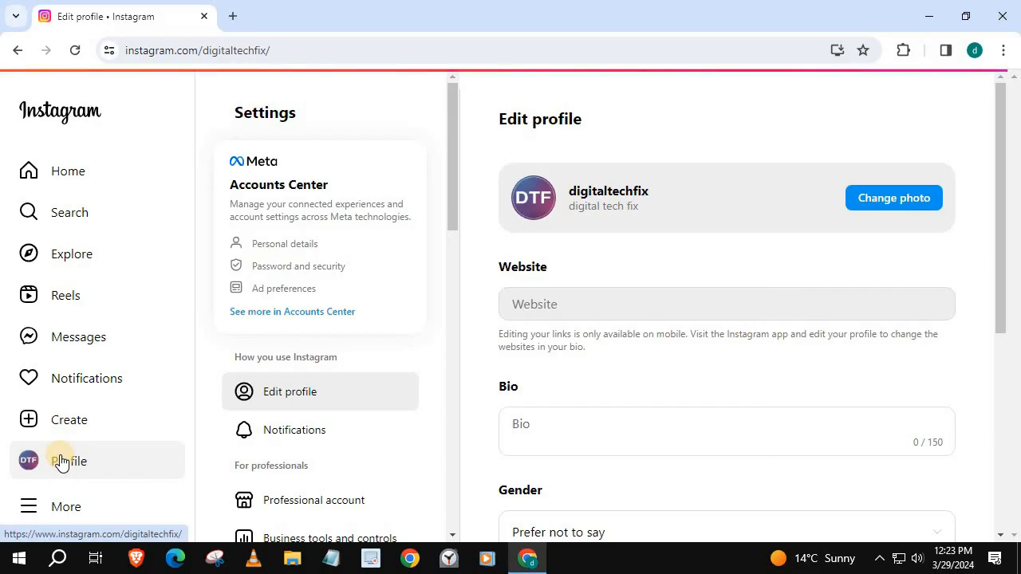
click(70, 461)
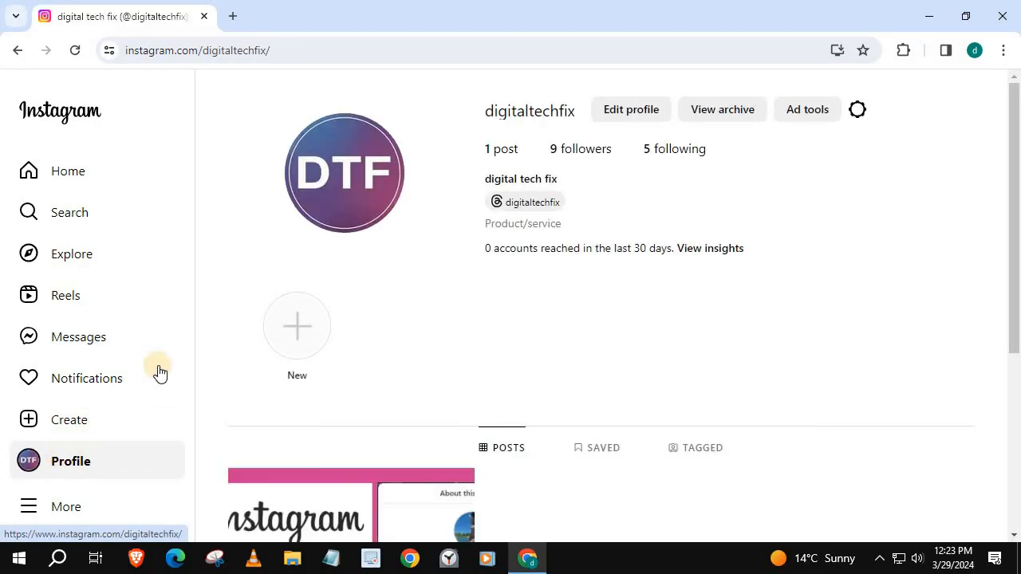
mouse_move(577, 280)
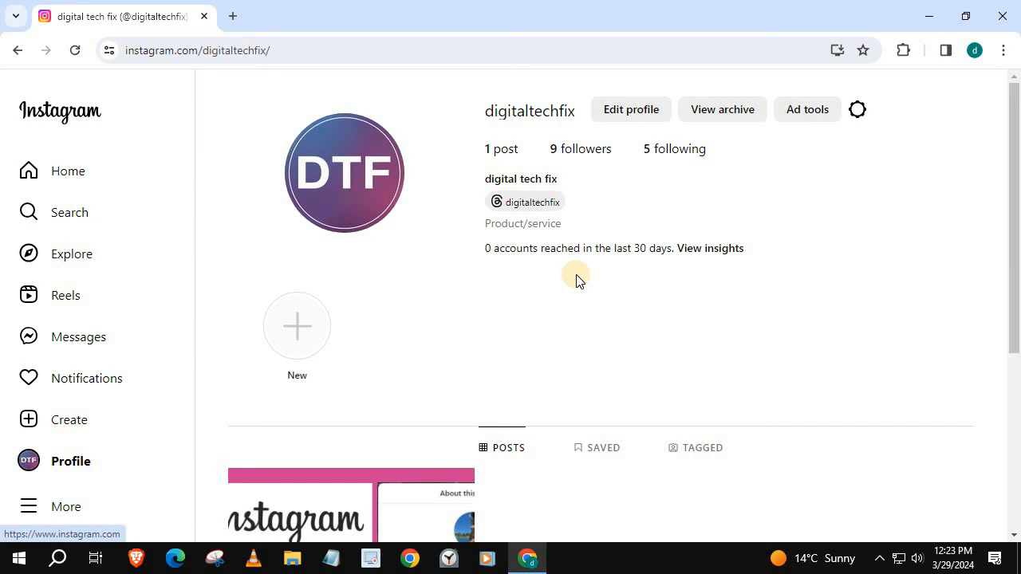
mouse_move(501, 237)
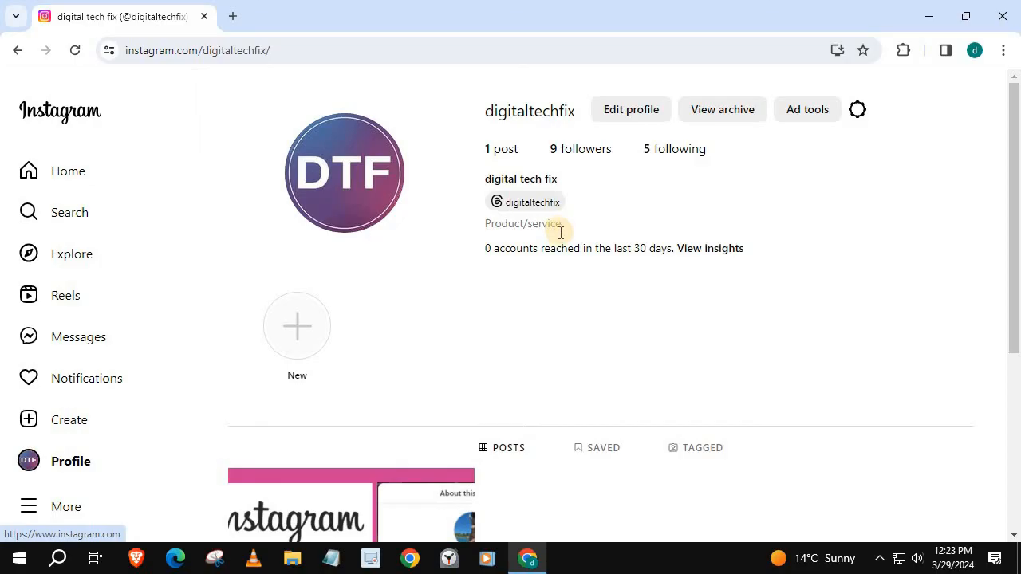
mouse_move(556, 277)
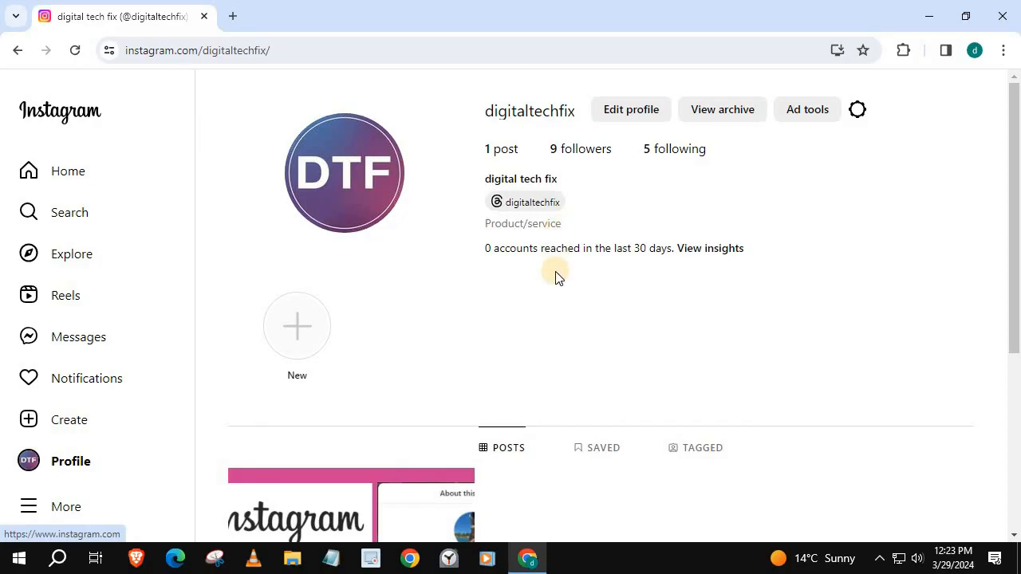